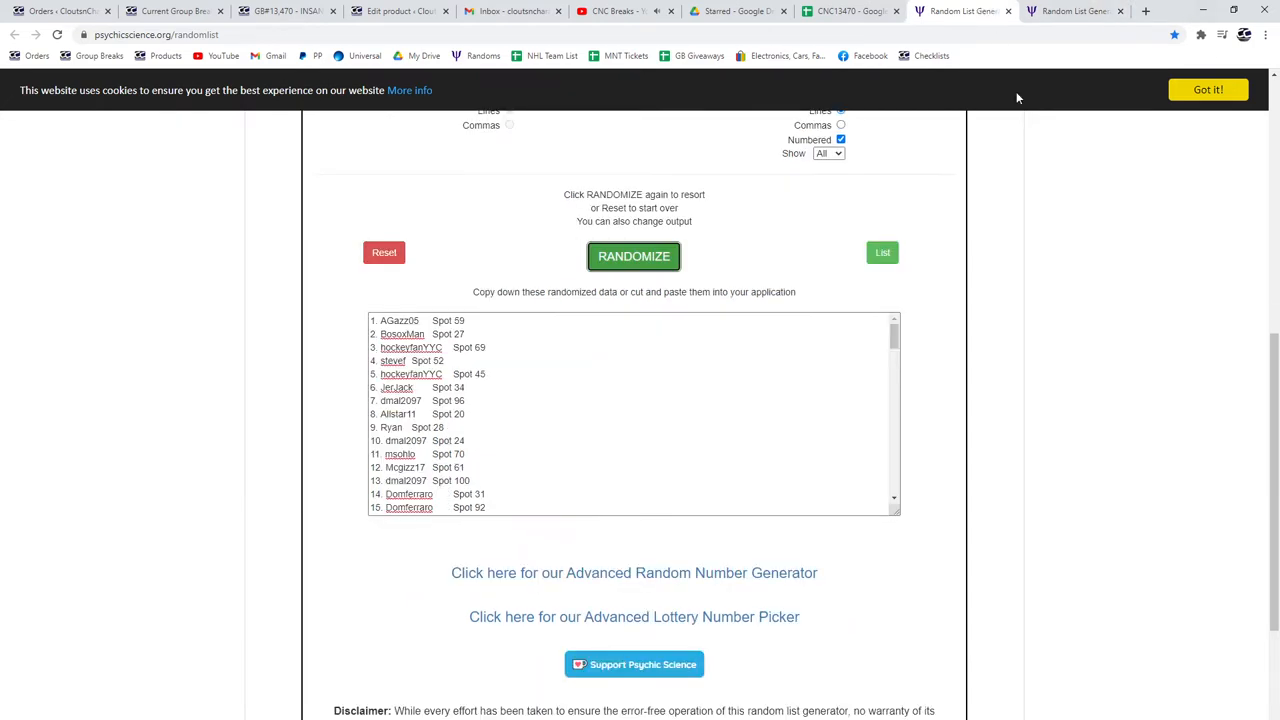
# Step: Reshuffle the 100-name spot list and select the randomized output text for copying
pyautogui.click(634, 256)
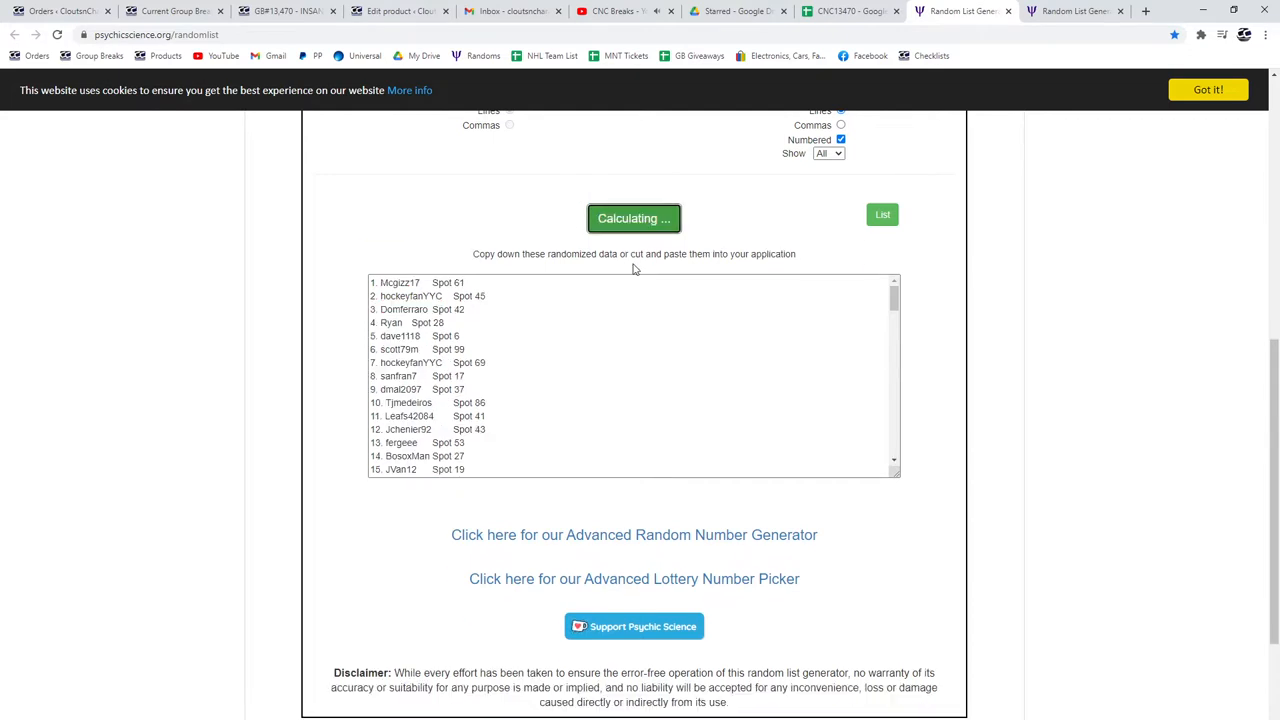
pyautogui.click(634, 218)
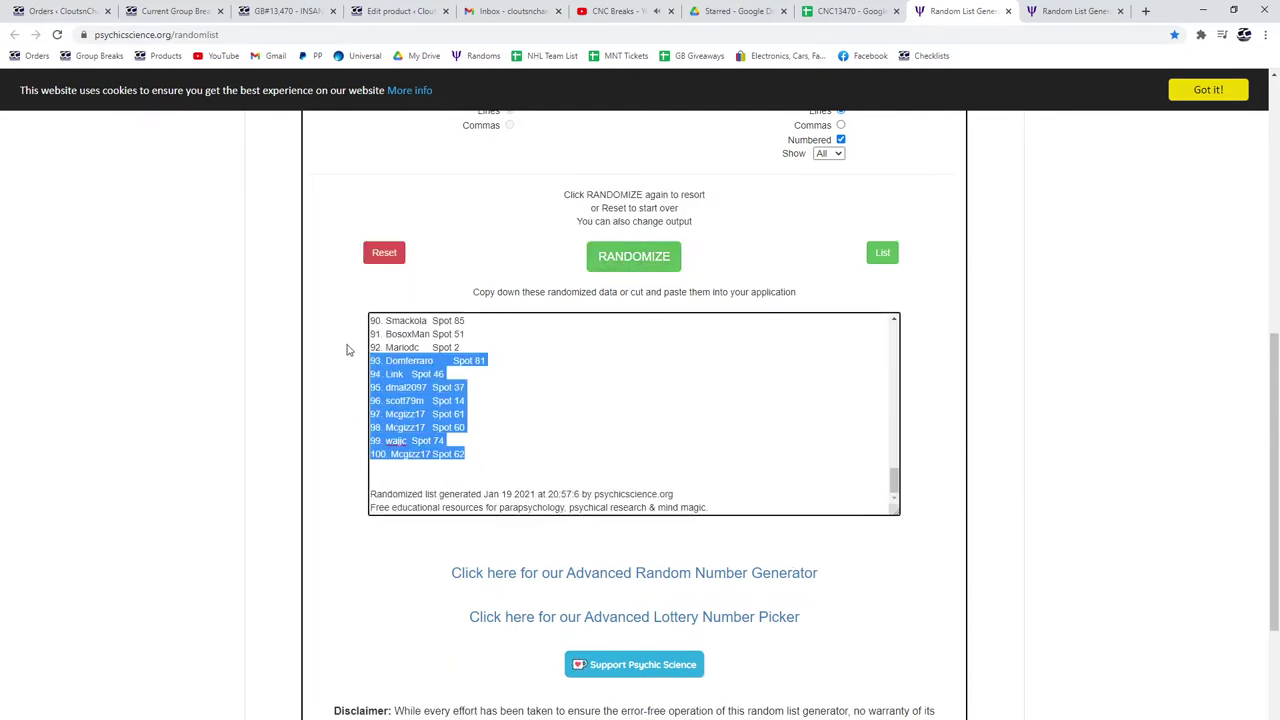
pyautogui.click(850, 11)
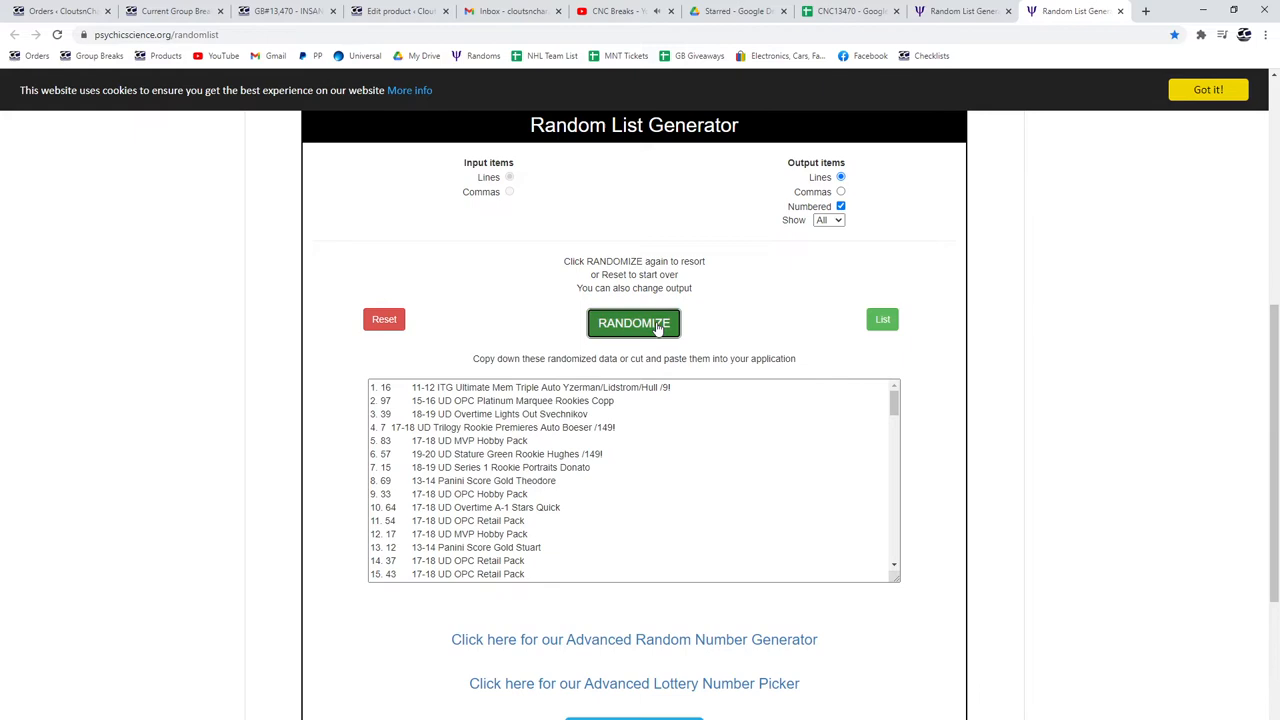
# Step: Reshuffle the numbered card-item list and select its randomized output text
pyautogui.scroll(-3)
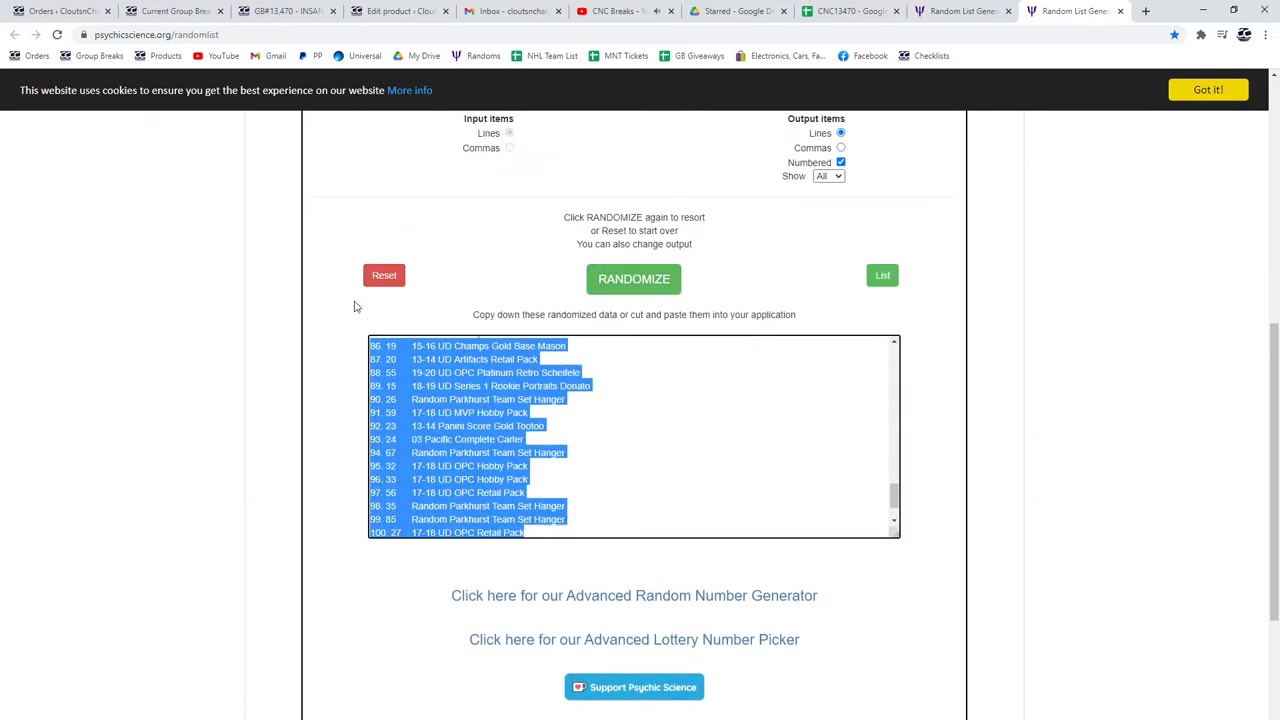
pyautogui.click(847, 11)
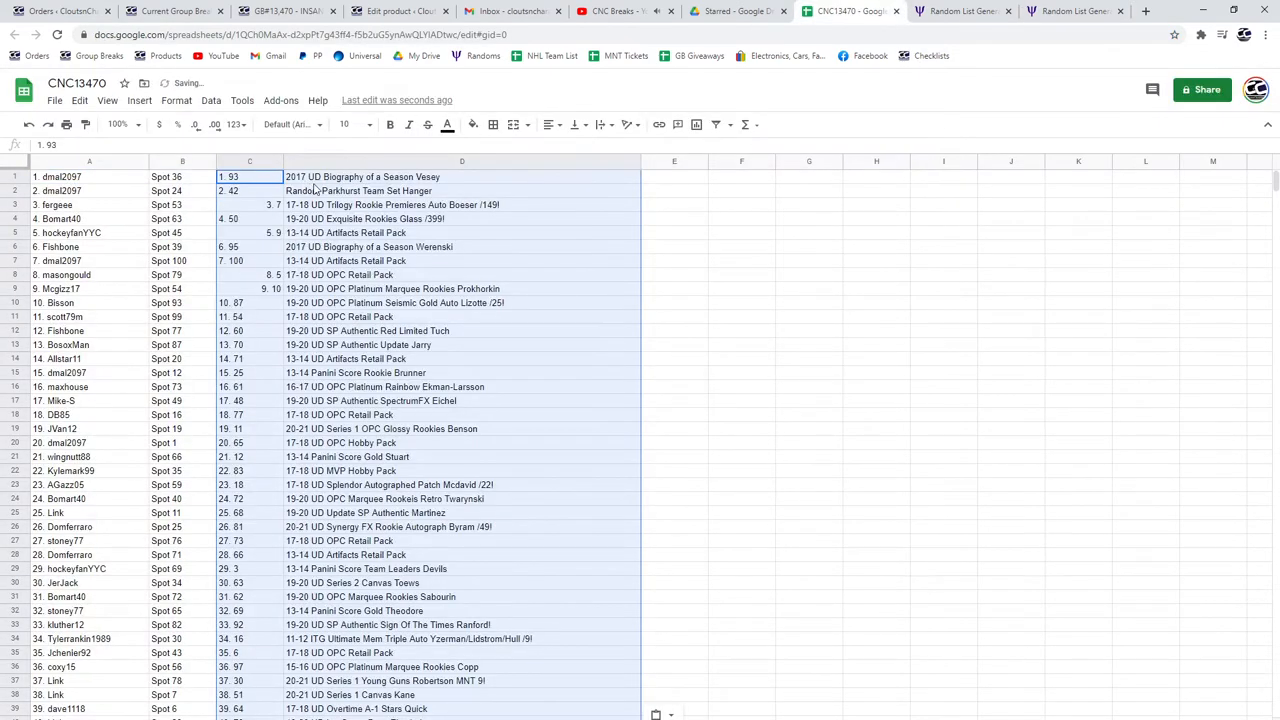
# Step: Bold hit rows 3 and 4 across their full width
pyautogui.click(461, 218)
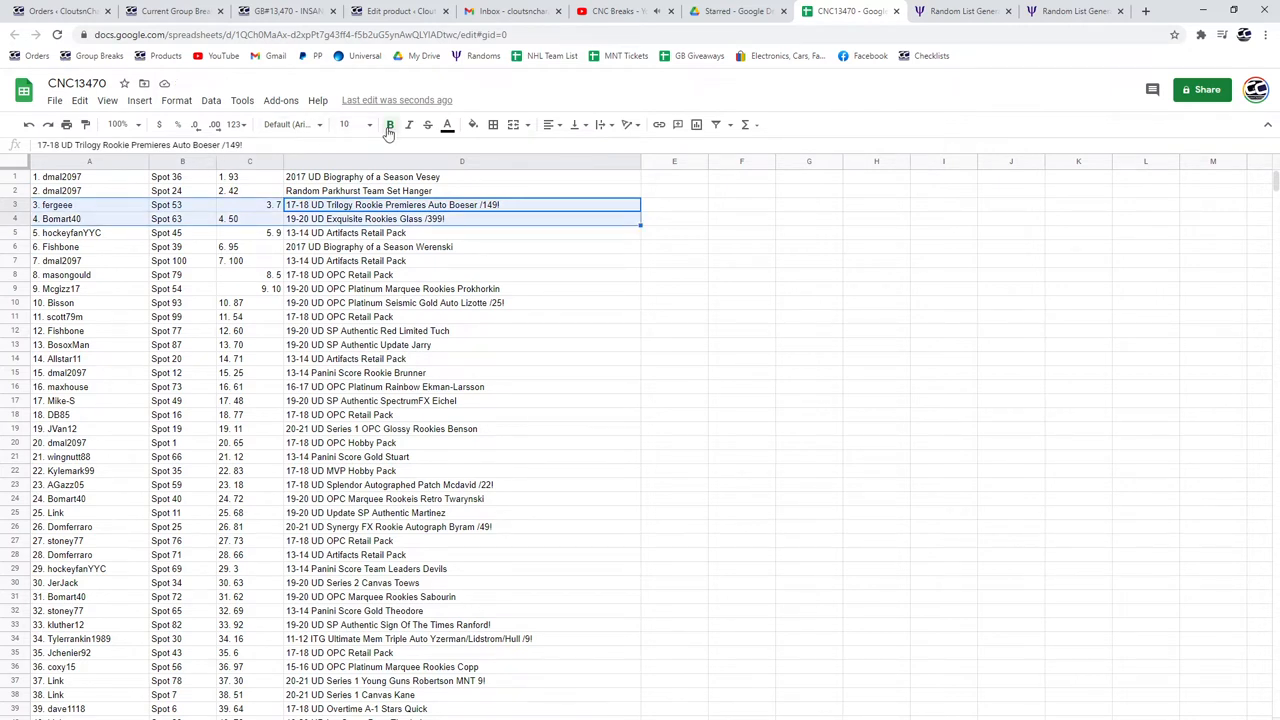
pyautogui.click(461, 302)
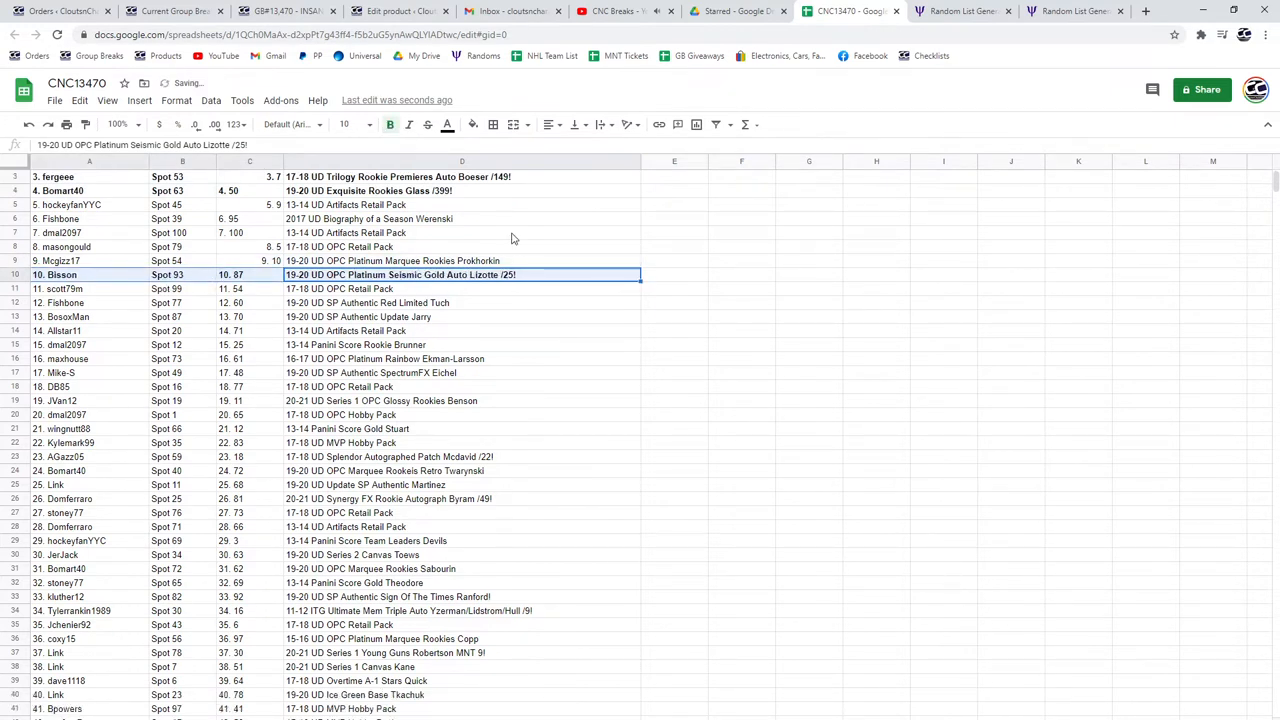
pyautogui.scroll(-3)
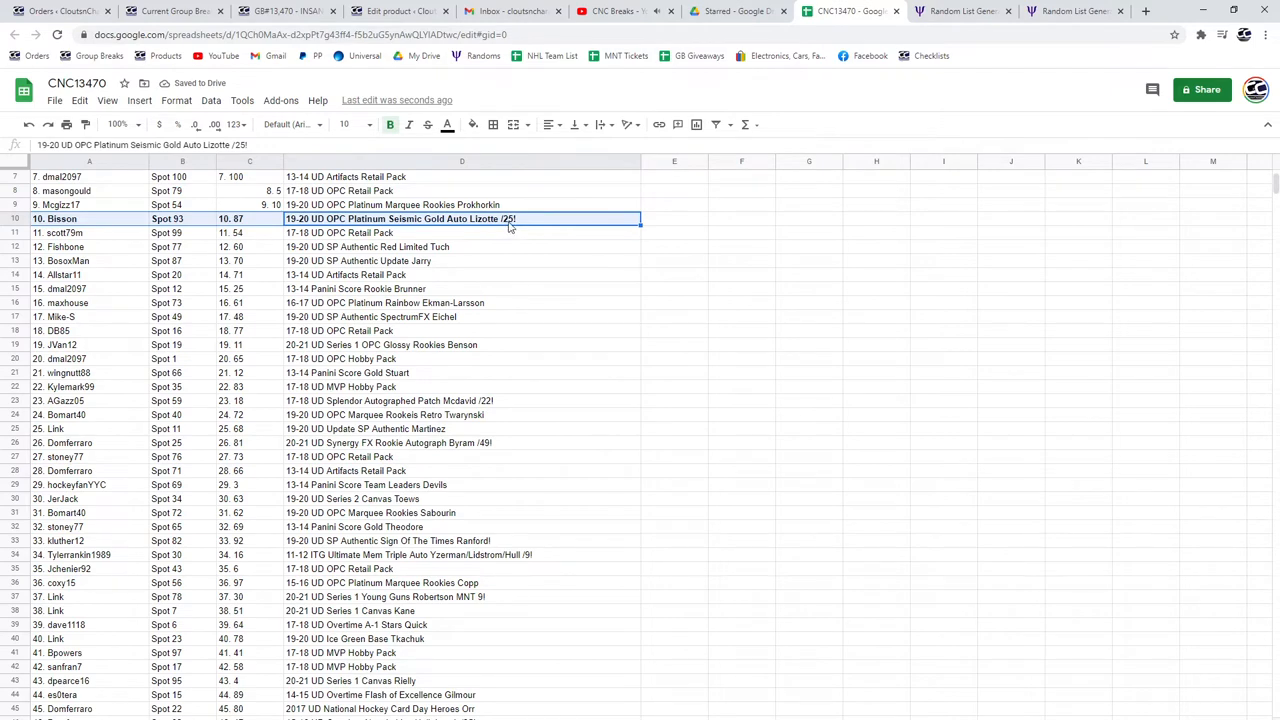
pyautogui.scroll(-3)
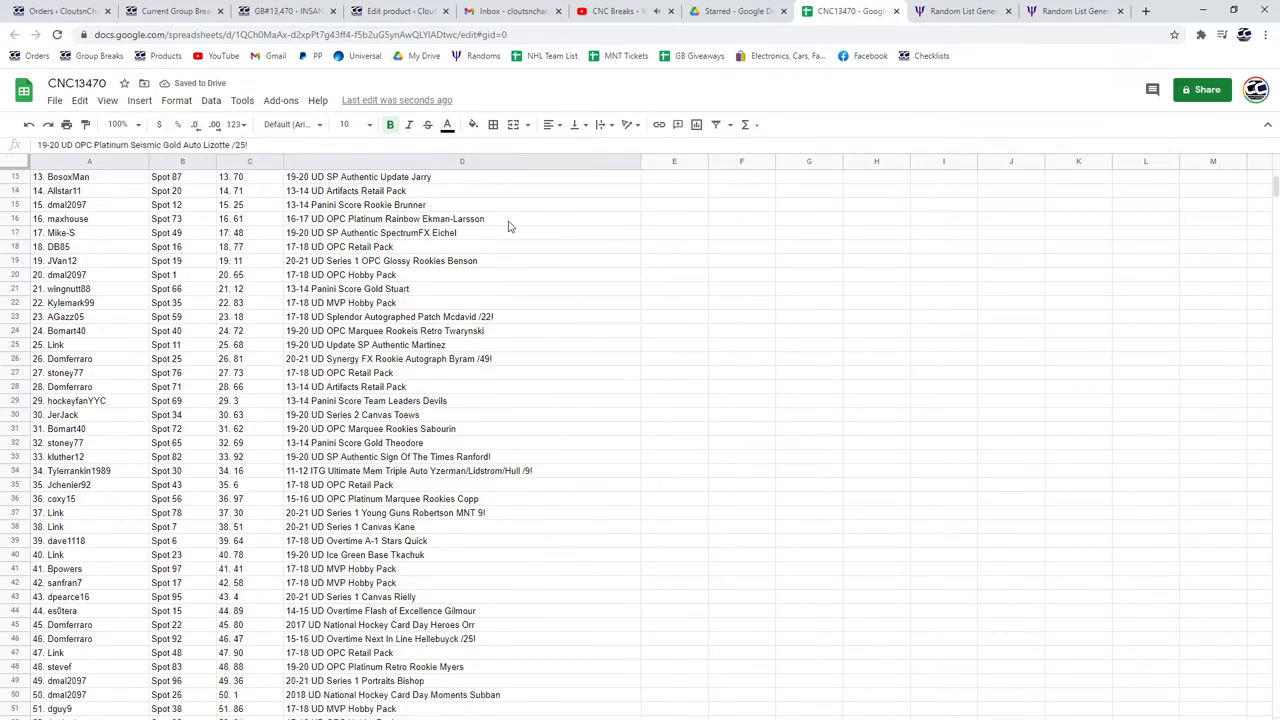
# Step: Bold hit rows 23 and 26 (the McDavid and Byram cards)
pyautogui.click(461, 275)
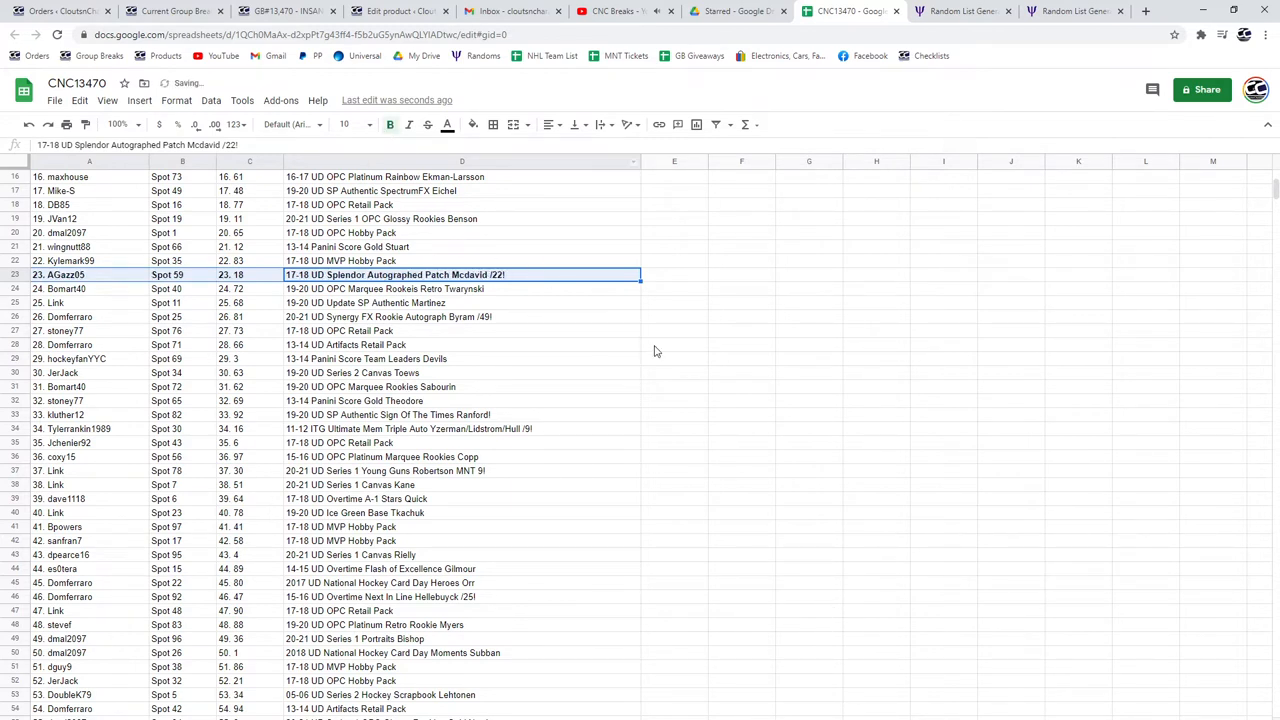
pyautogui.click(461, 317)
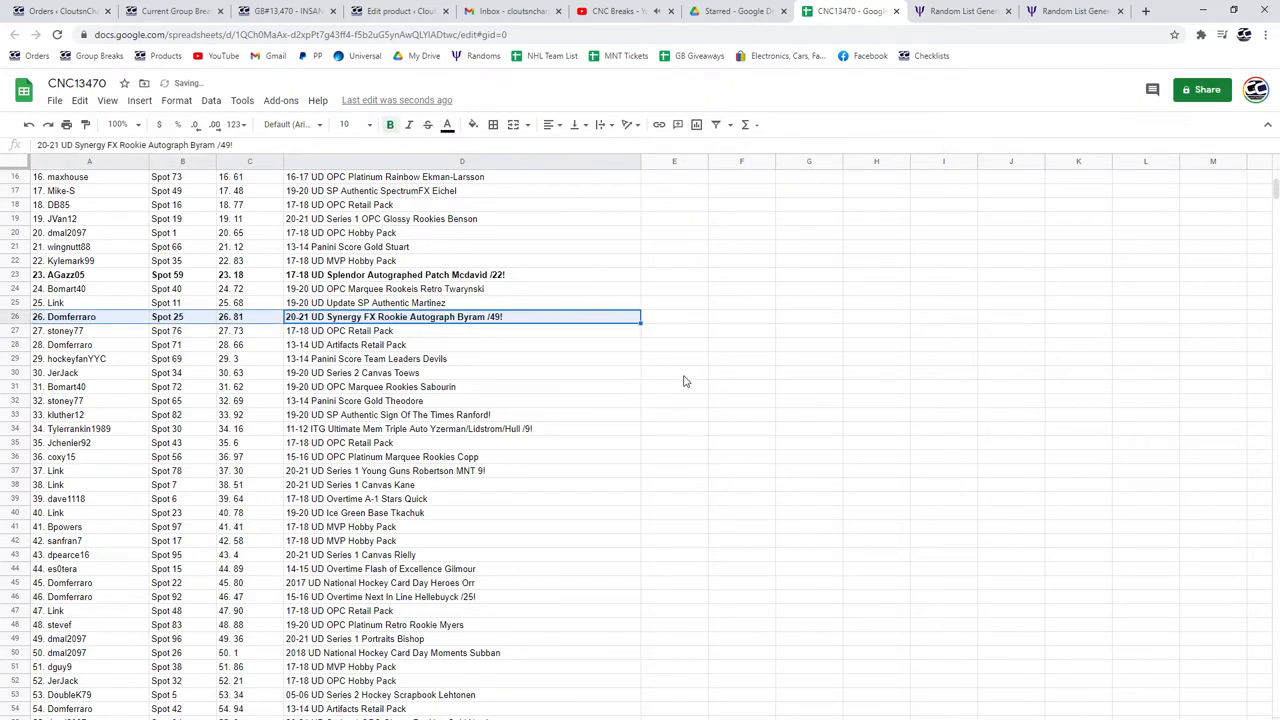
pyautogui.scroll(-3)
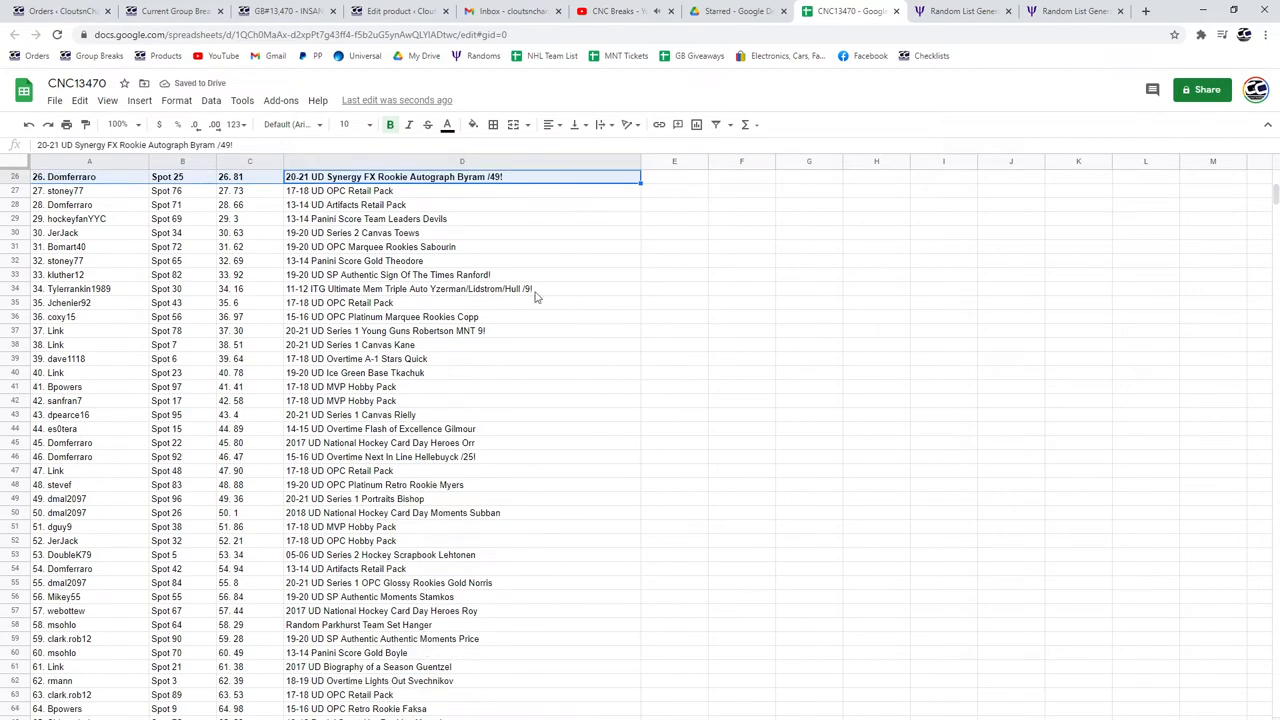
# Step: Bold rows 33 and 34, the Ranford and Yzerman/Lidstrom/Hull cards, as hits
pyautogui.click(461, 275)
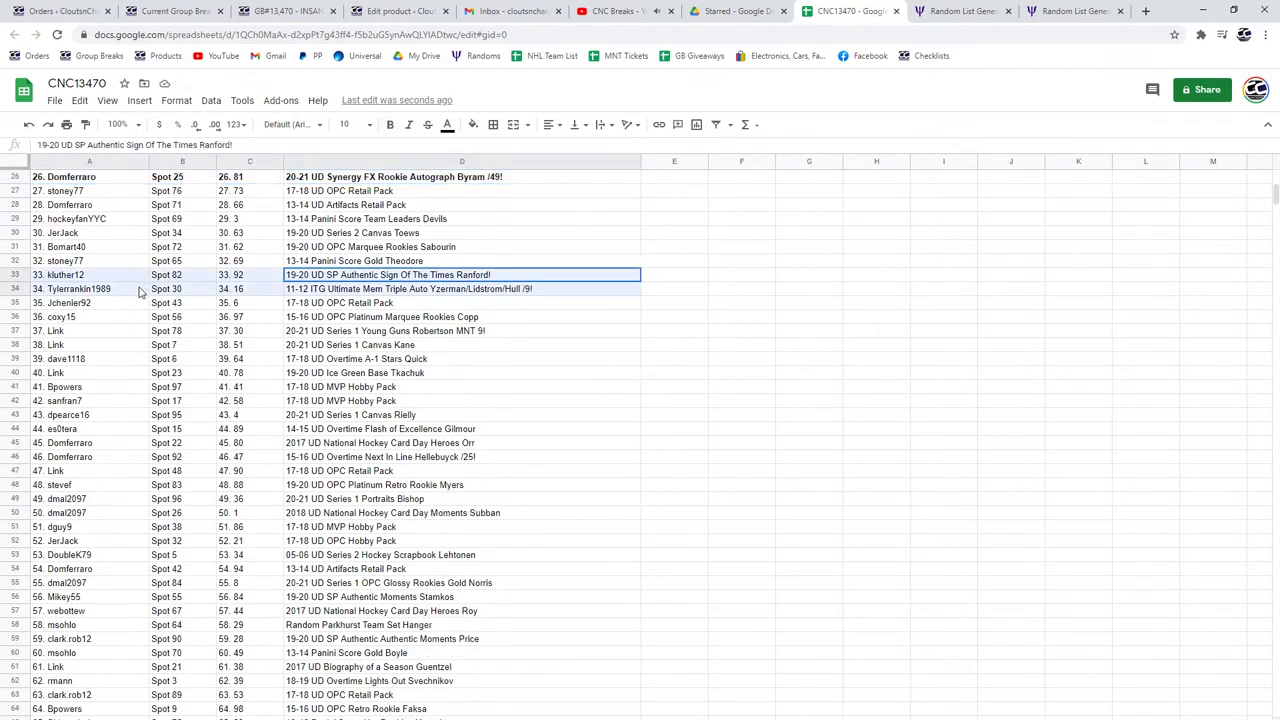
pyautogui.click(461, 289)
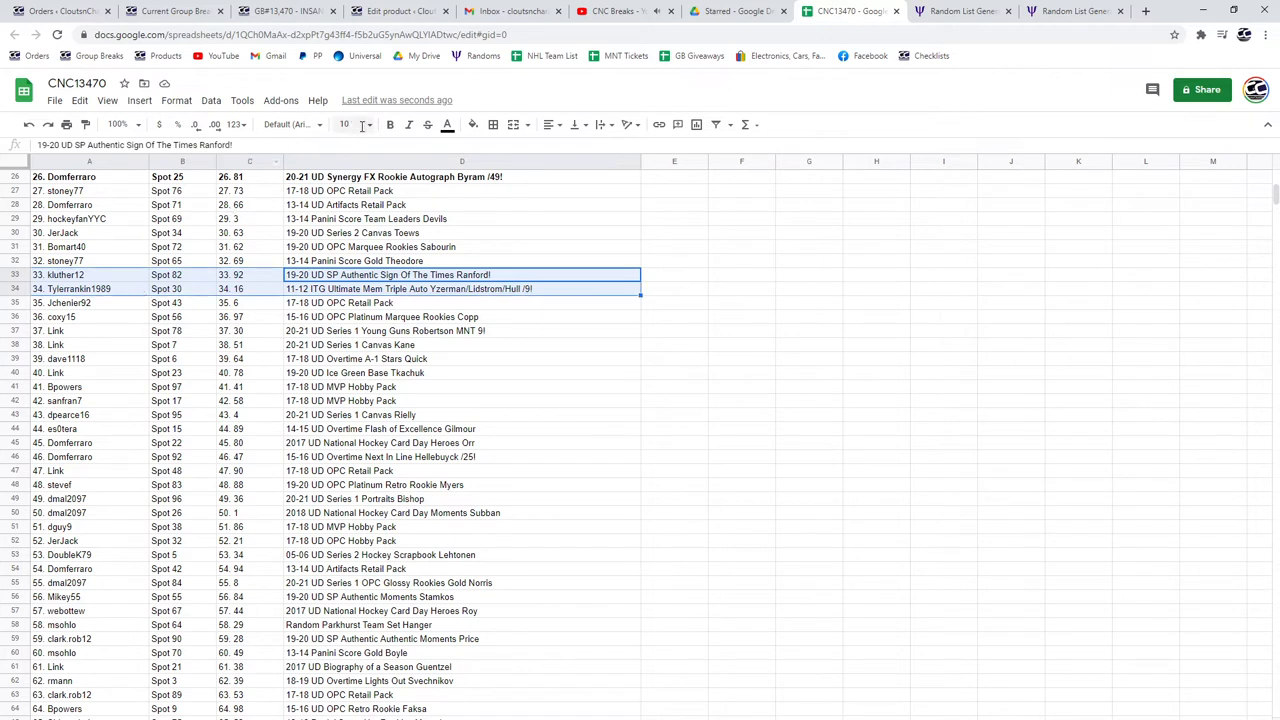
pyautogui.click(430, 330)
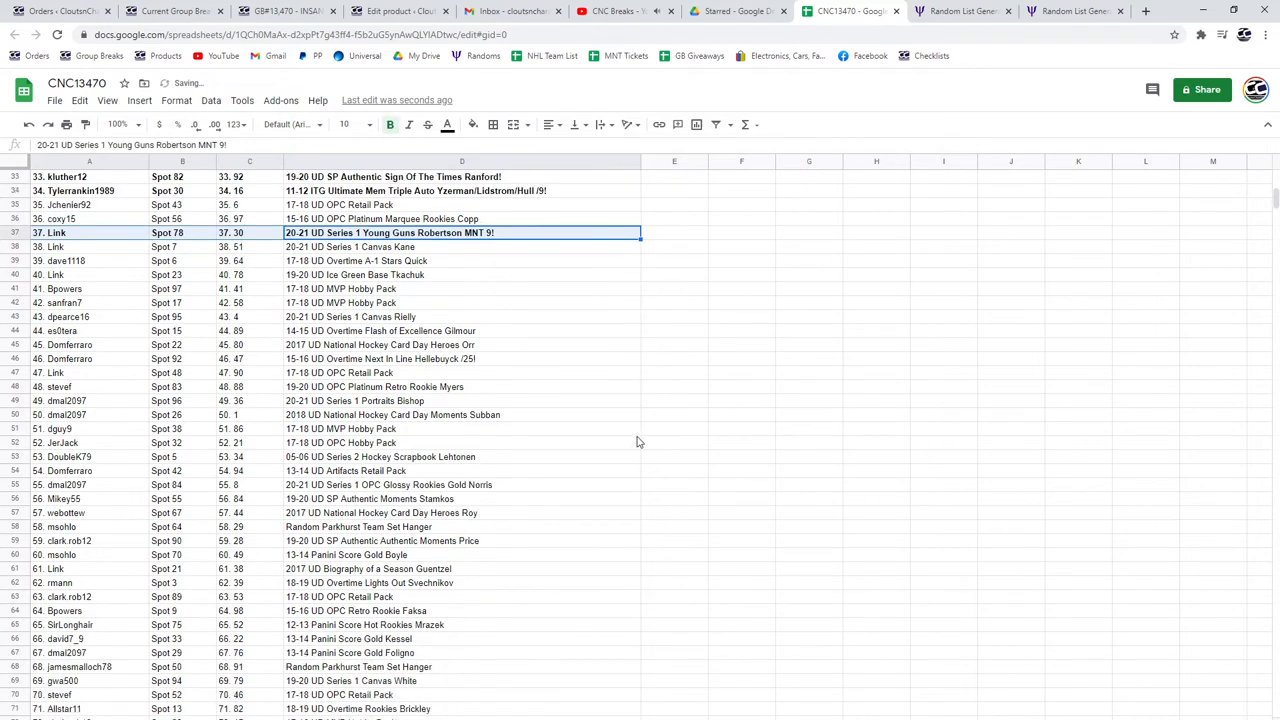
# Step: Bold row 79, the Hughes /149 card, as the last hit row
pyautogui.scroll(-3)
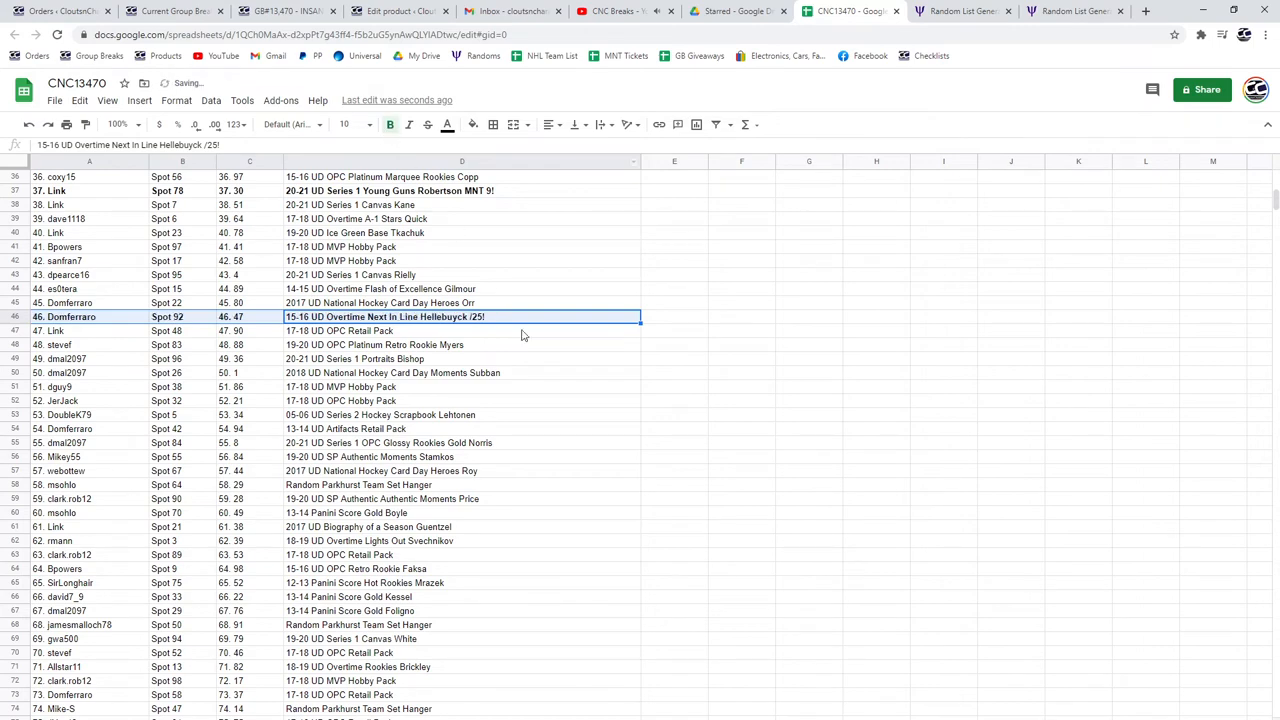
pyautogui.scroll(-3)
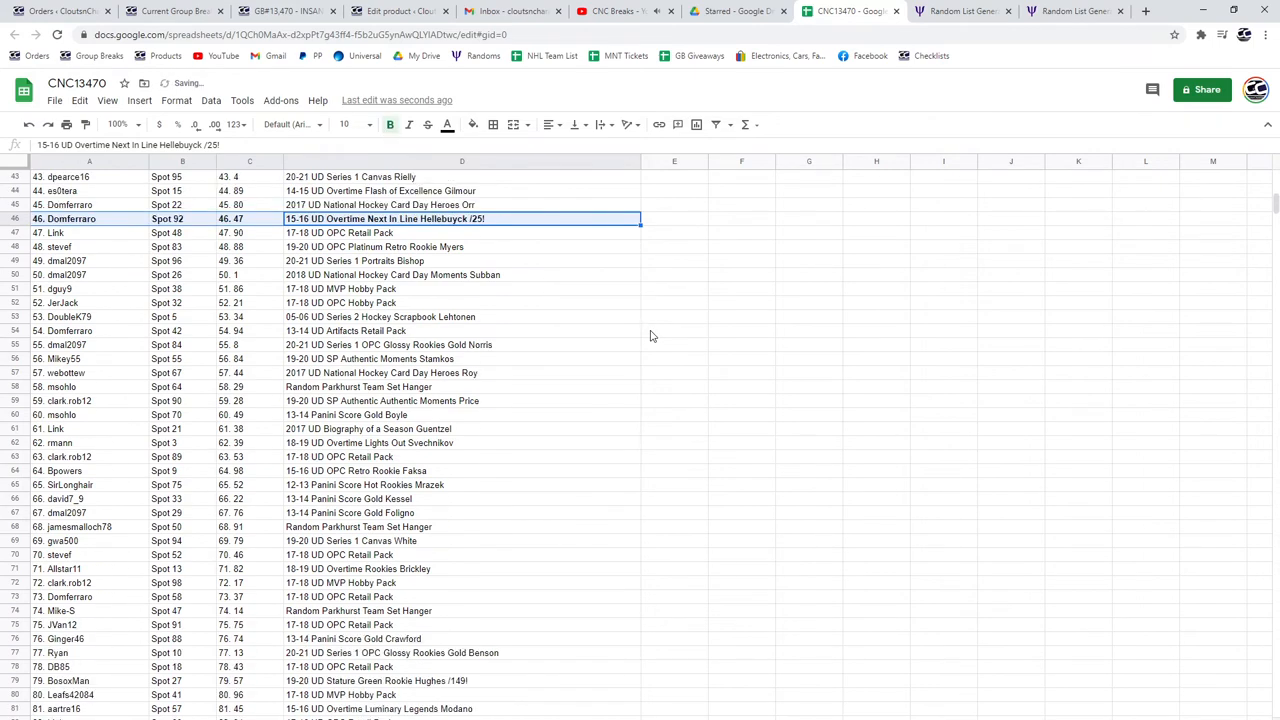
pyautogui.scroll(-3)
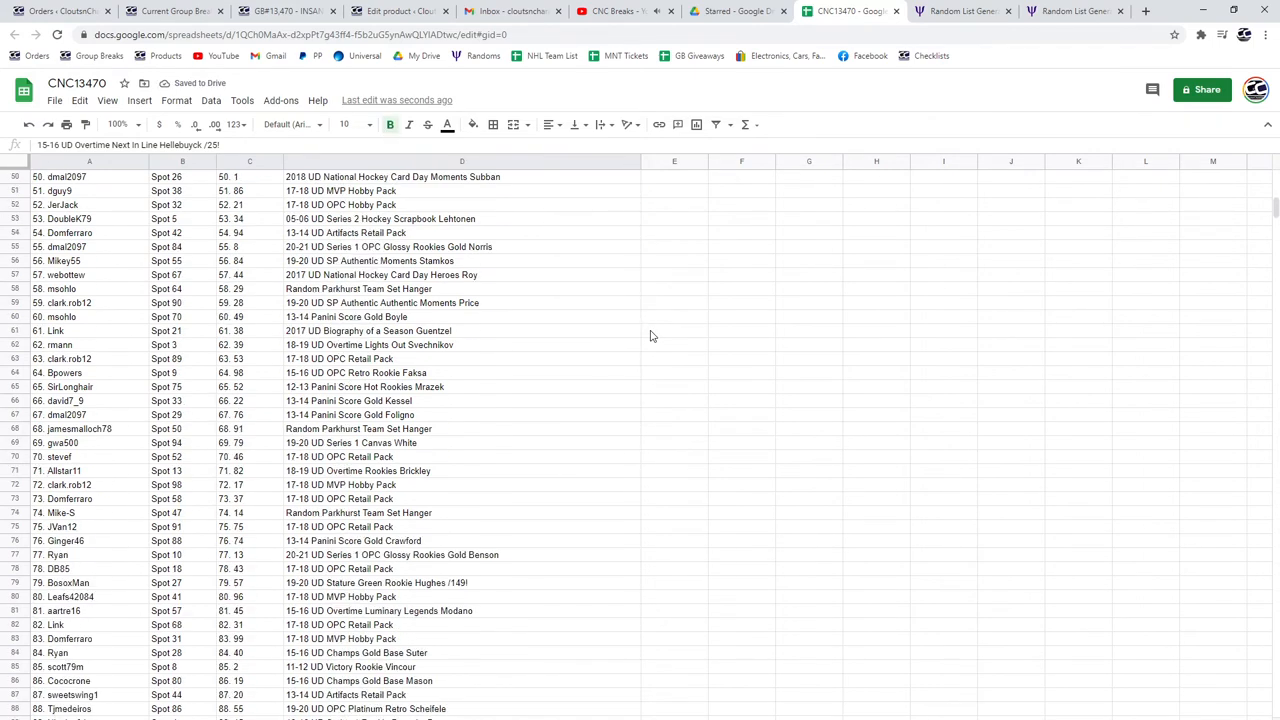
pyautogui.scroll(-3)
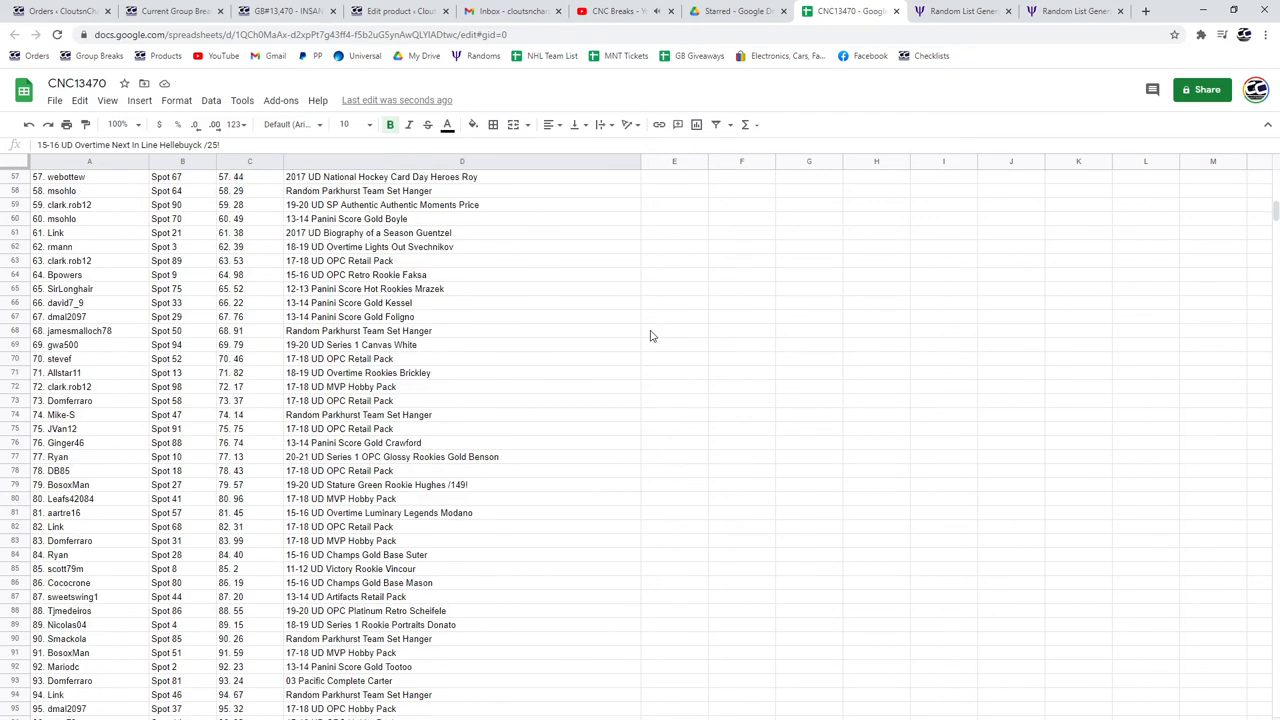
pyautogui.scroll(-3)
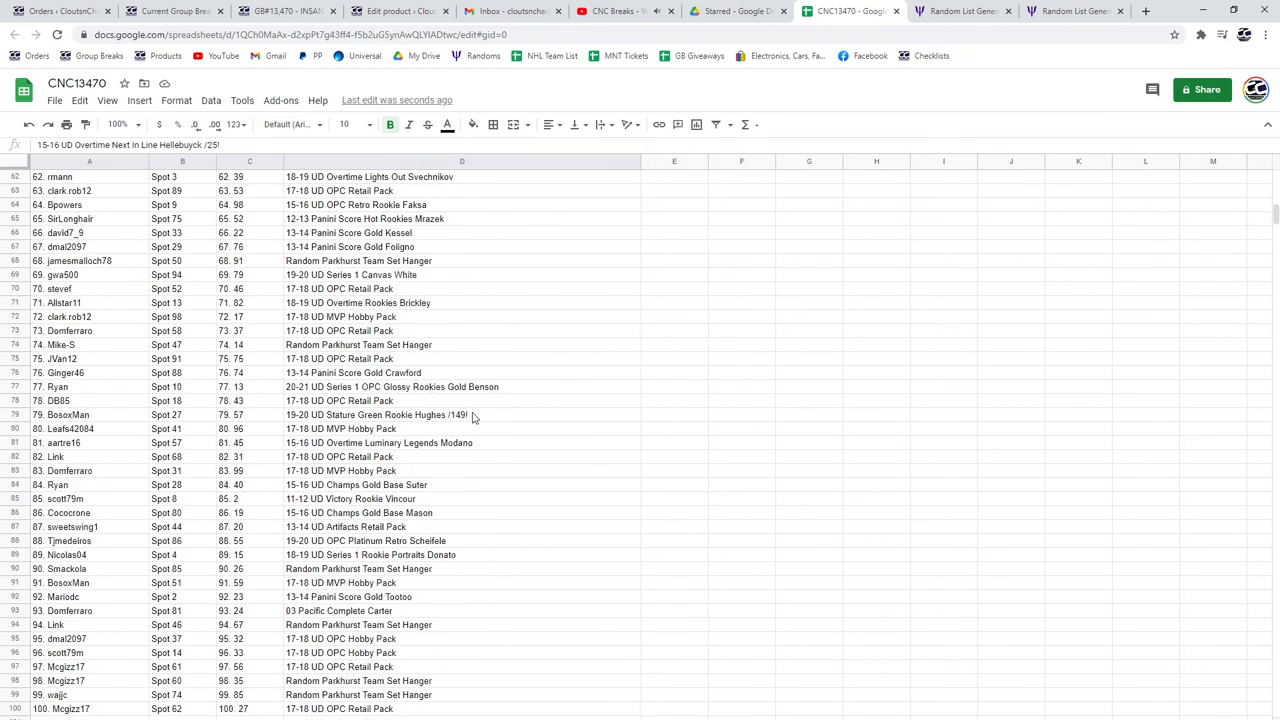
pyautogui.click(461, 414)
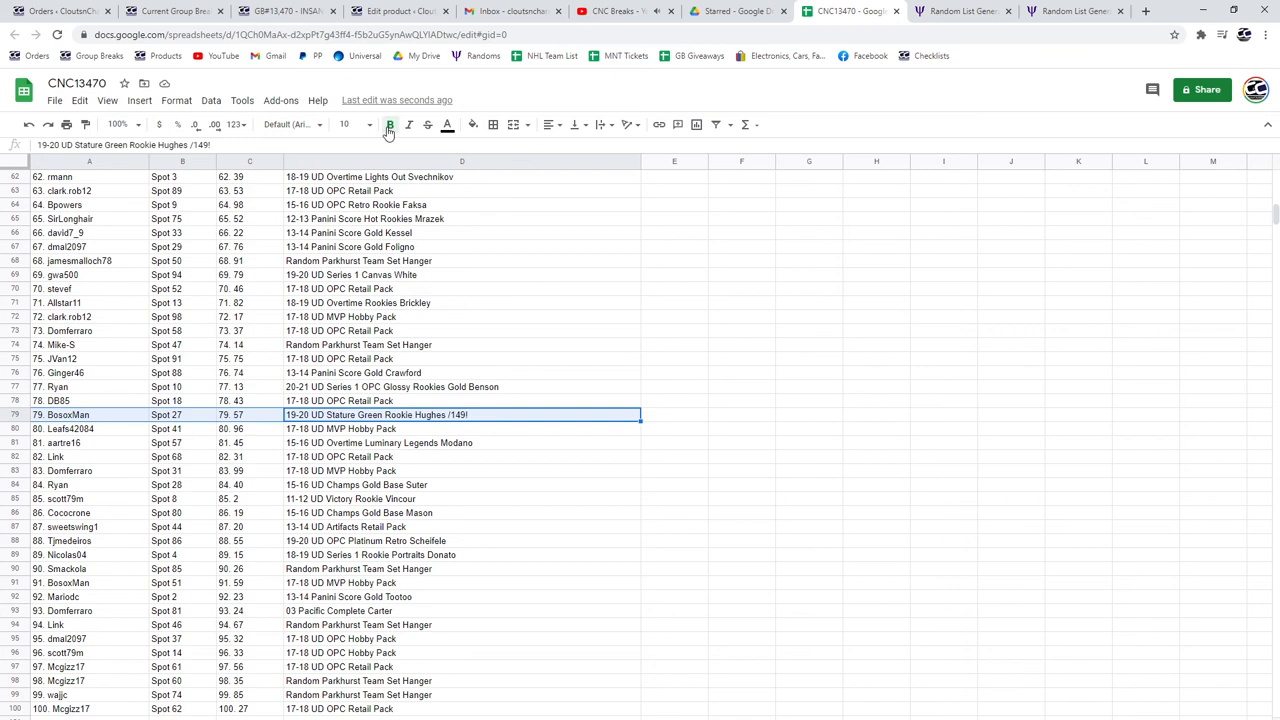
pyautogui.click(389, 124)
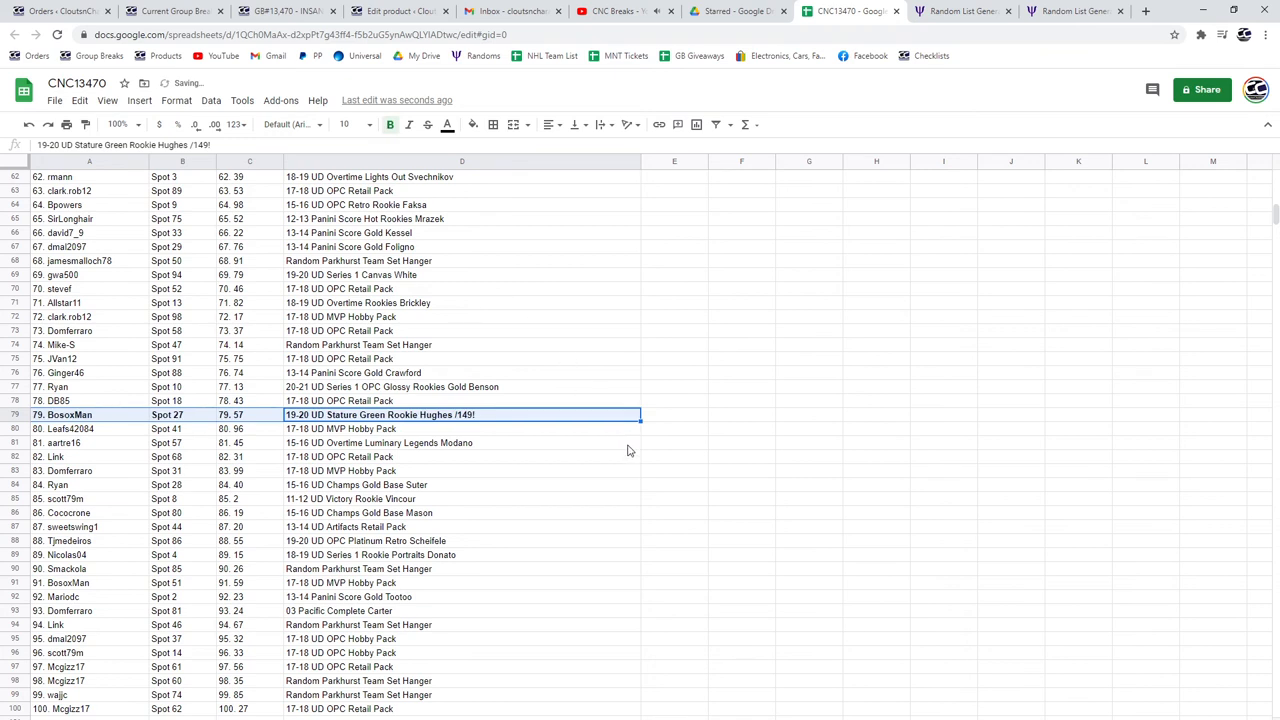